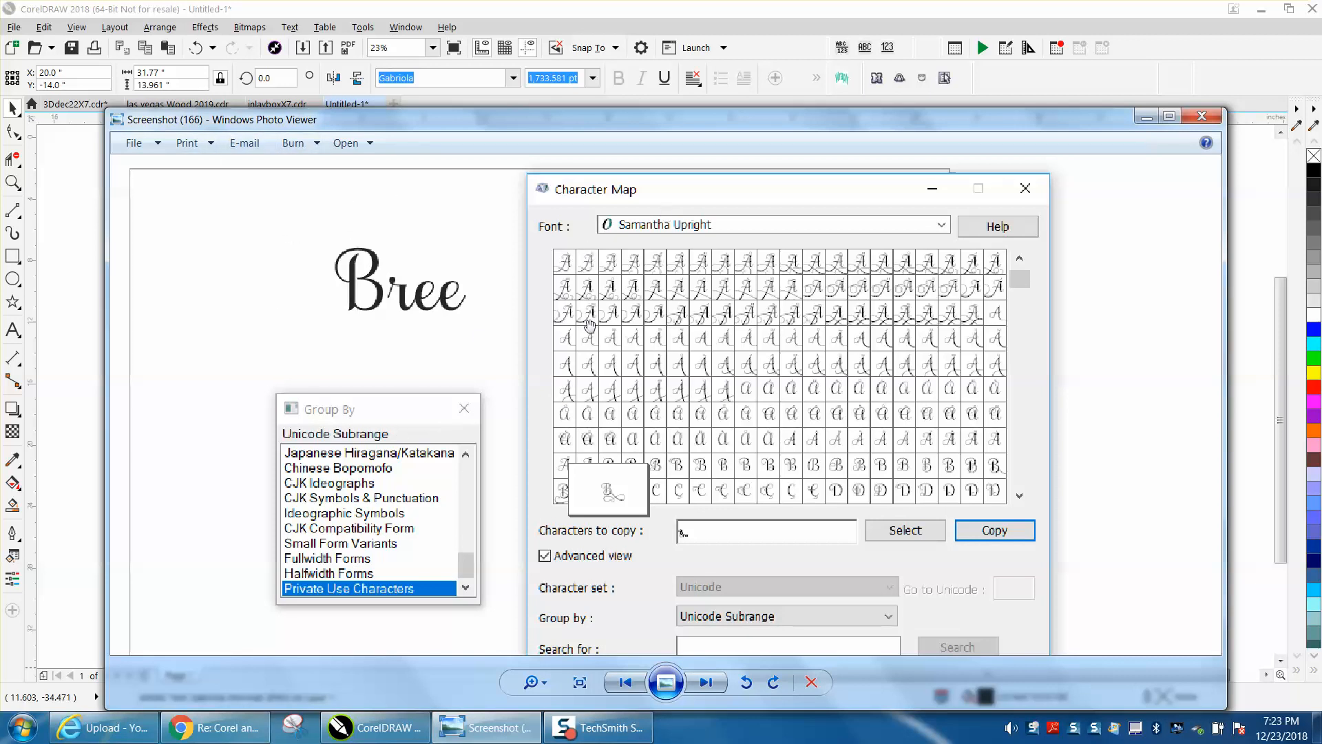
mouse_move(570, 492)
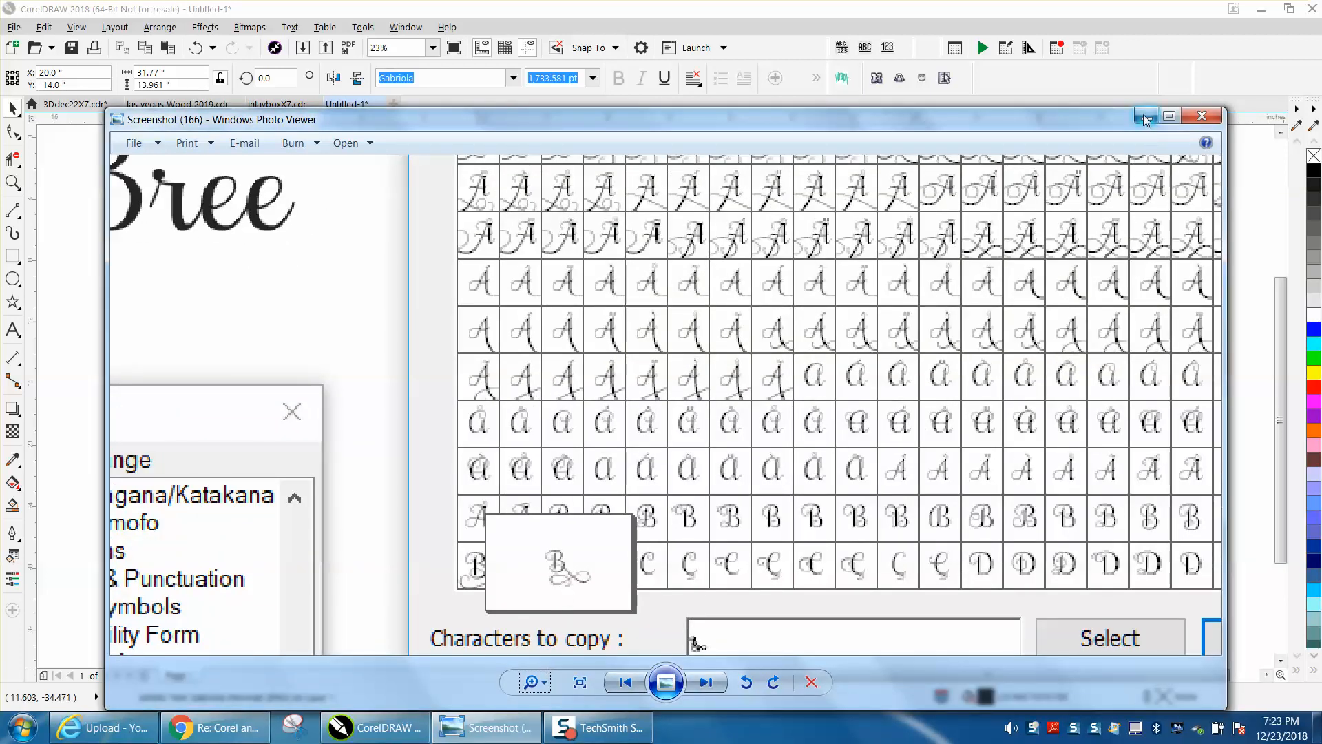
- Select all letters of Bree and apply Gabriola Stylistic Set 7 swashes at a smaller size
left_click(1201, 116)
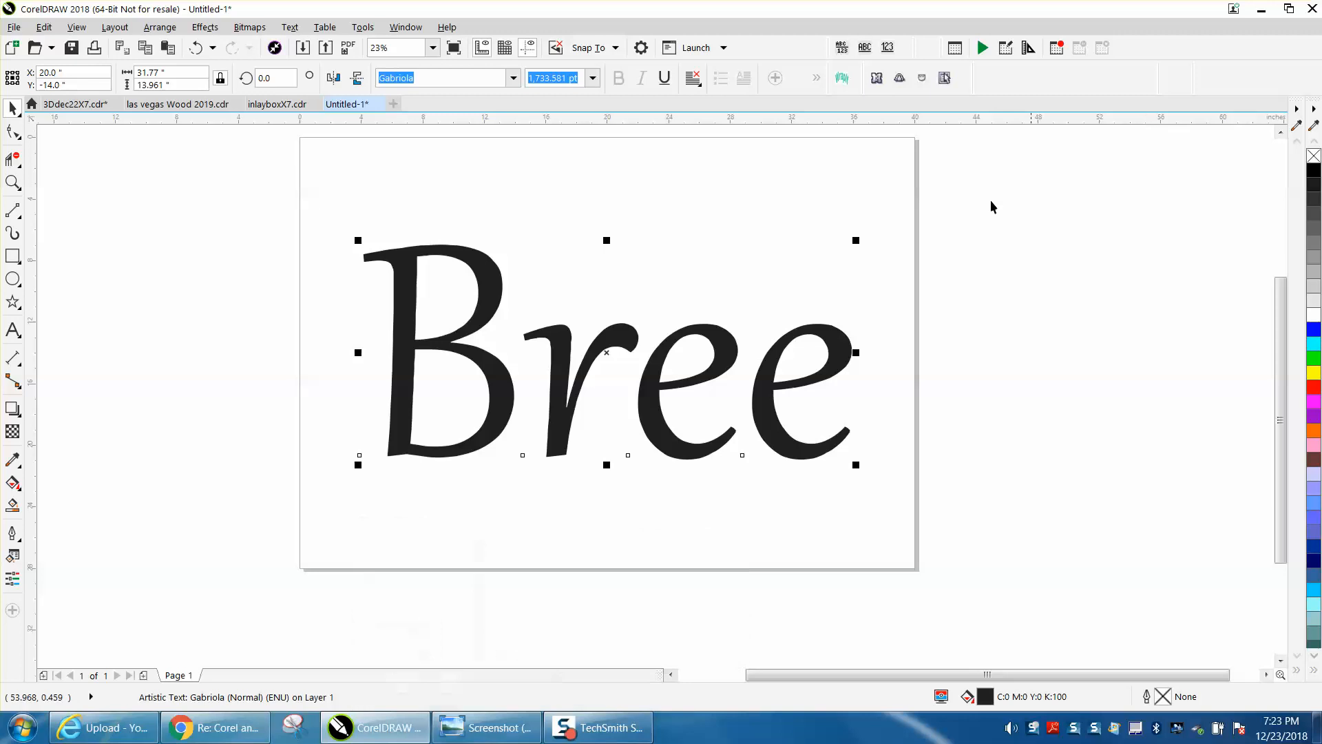
mouse_move(583, 268)
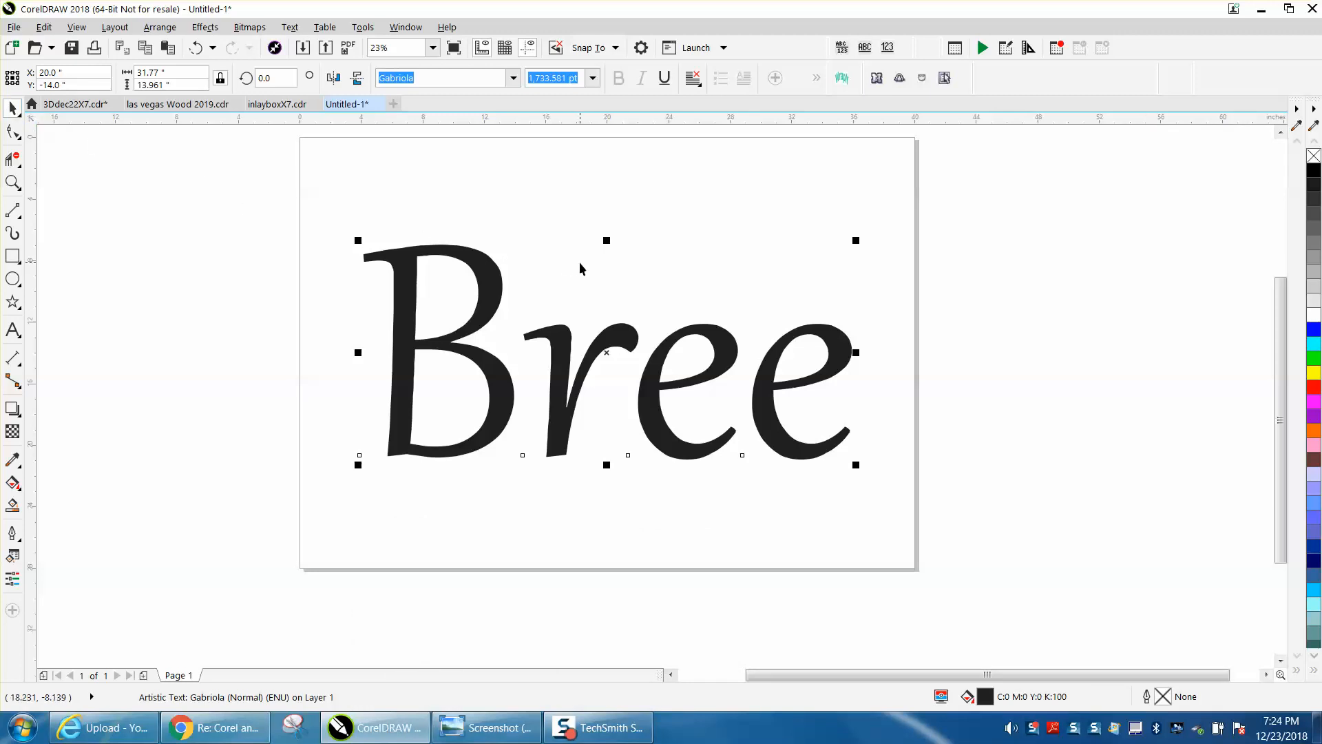
mouse_move(482, 148)
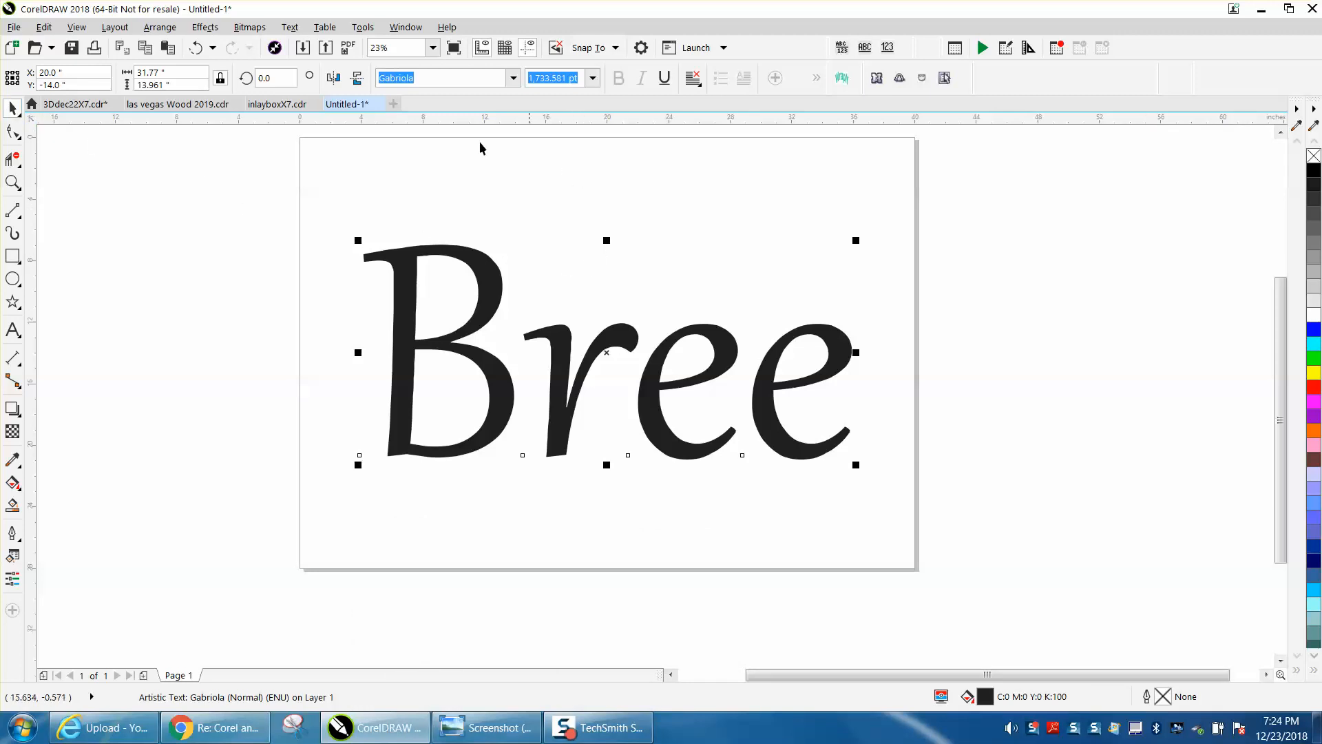
left_click(435, 77)
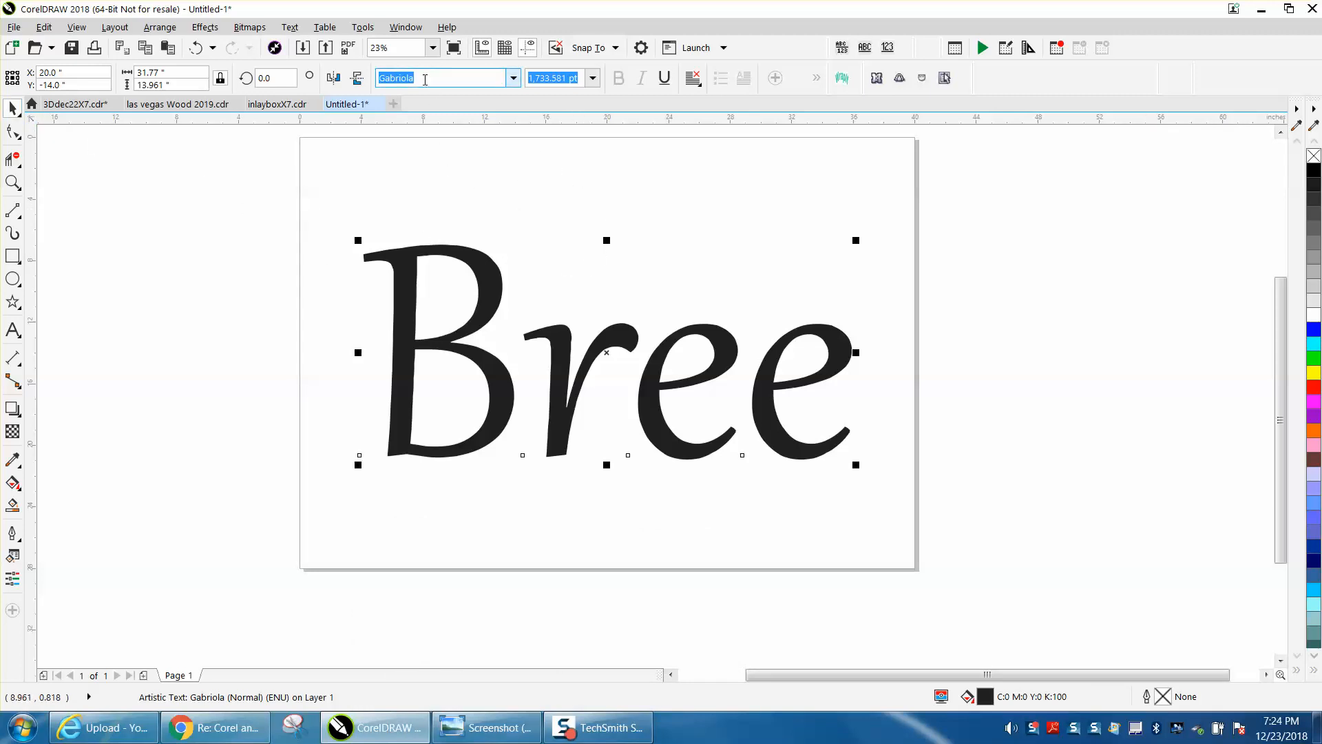
mouse_move(421, 77)
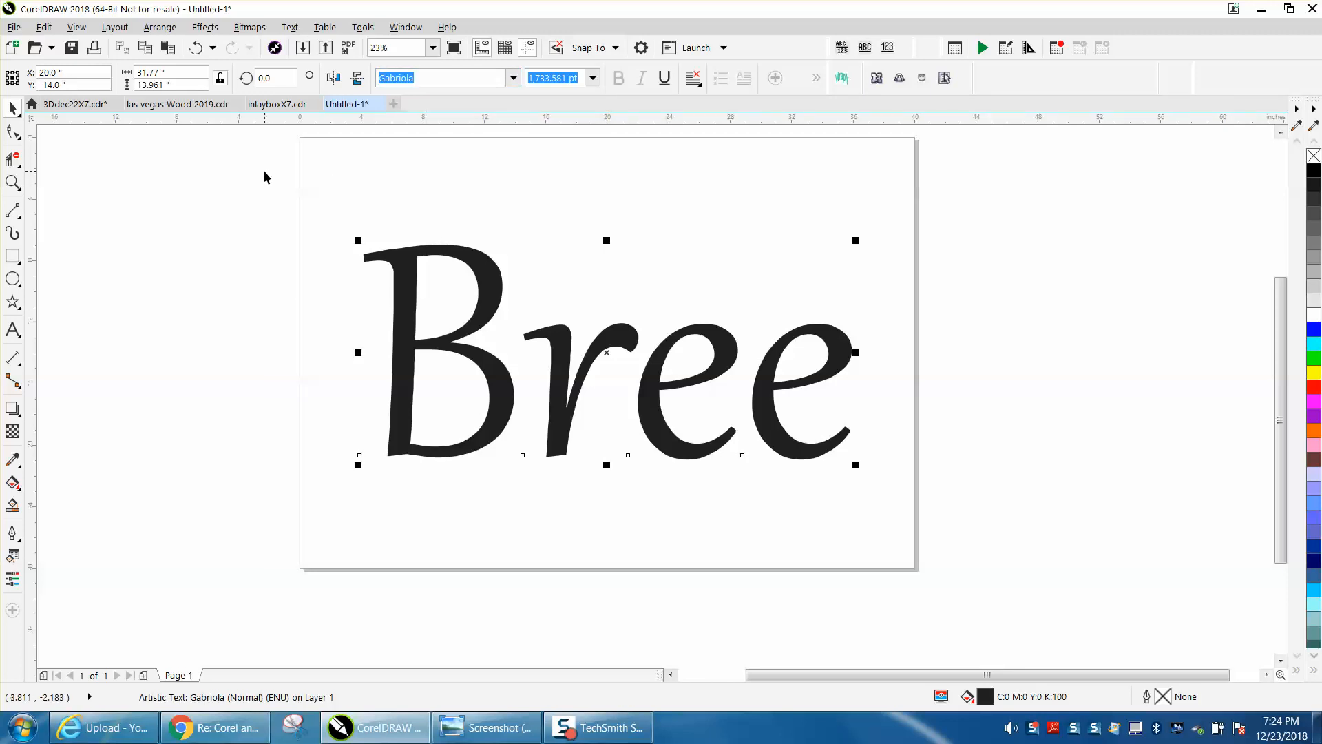
mouse_move(270, 176)
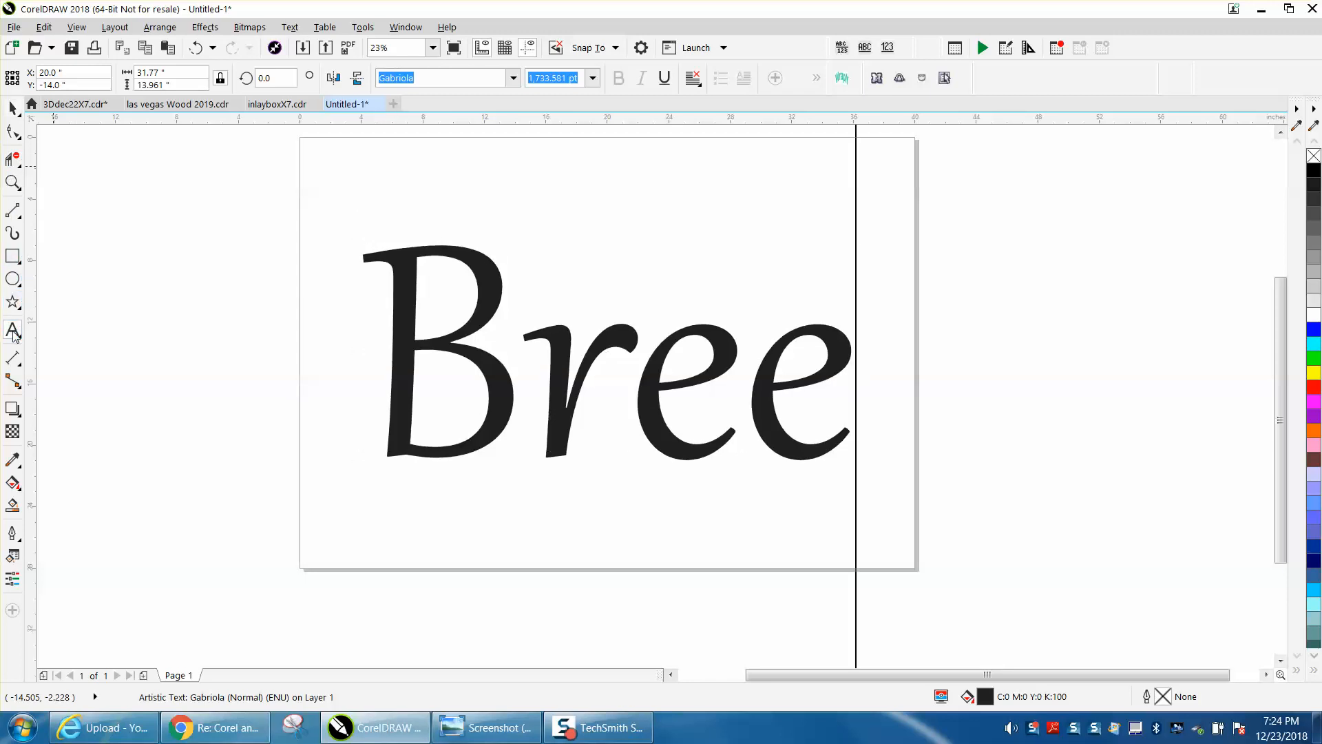
left_click(606, 353)
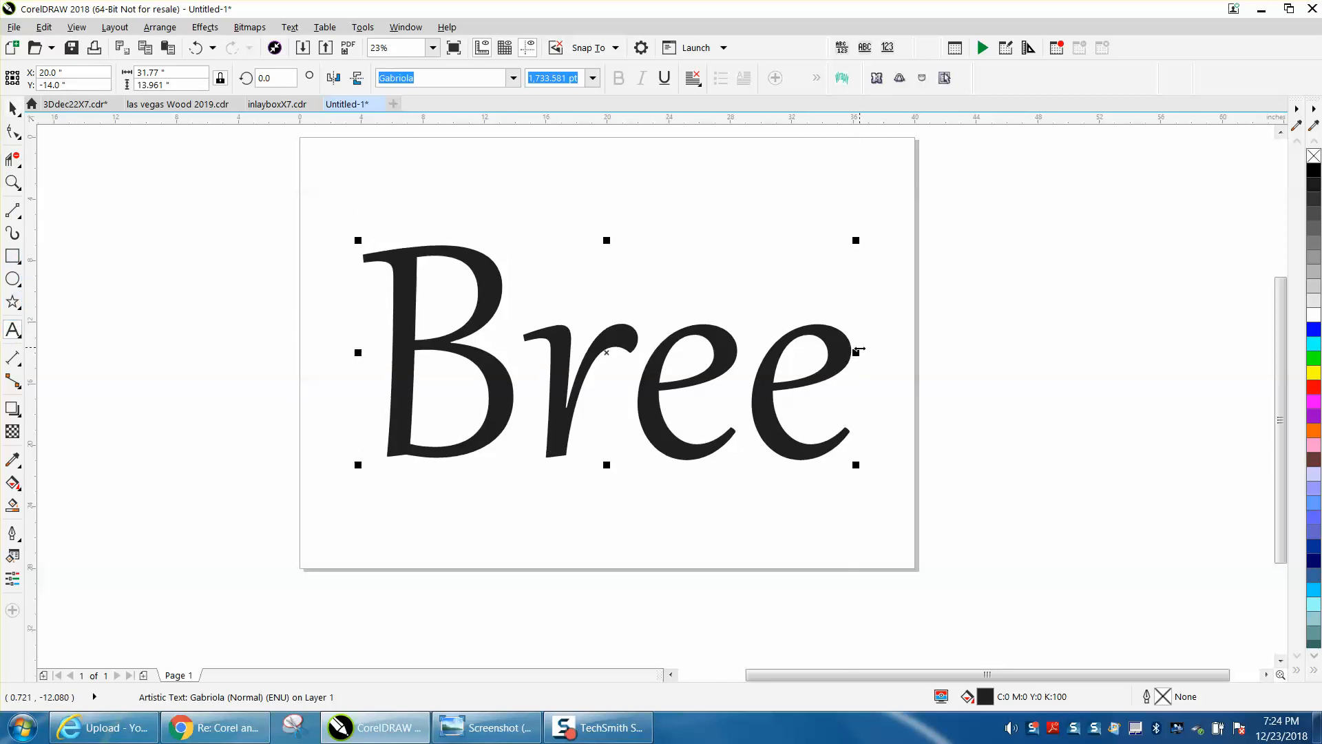
left_click_drag(855, 351, 823, 351)
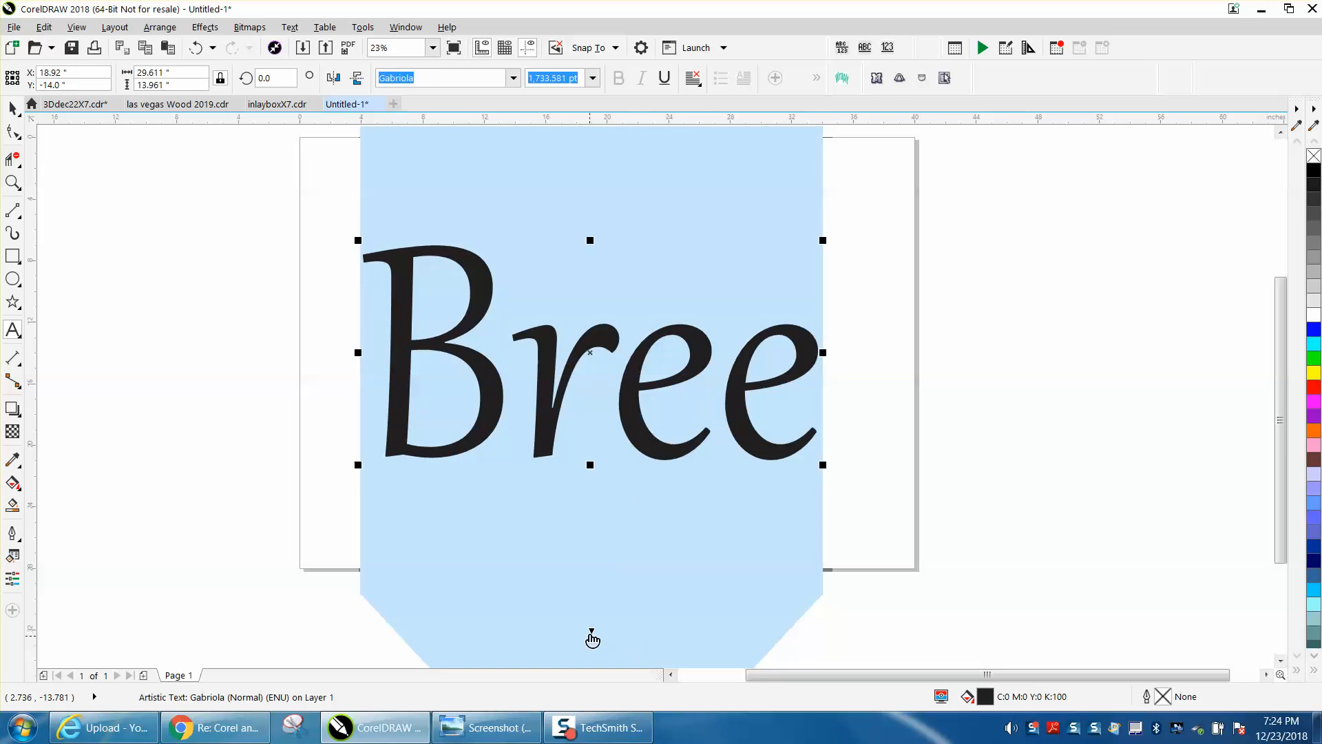
mouse_move(594, 636)
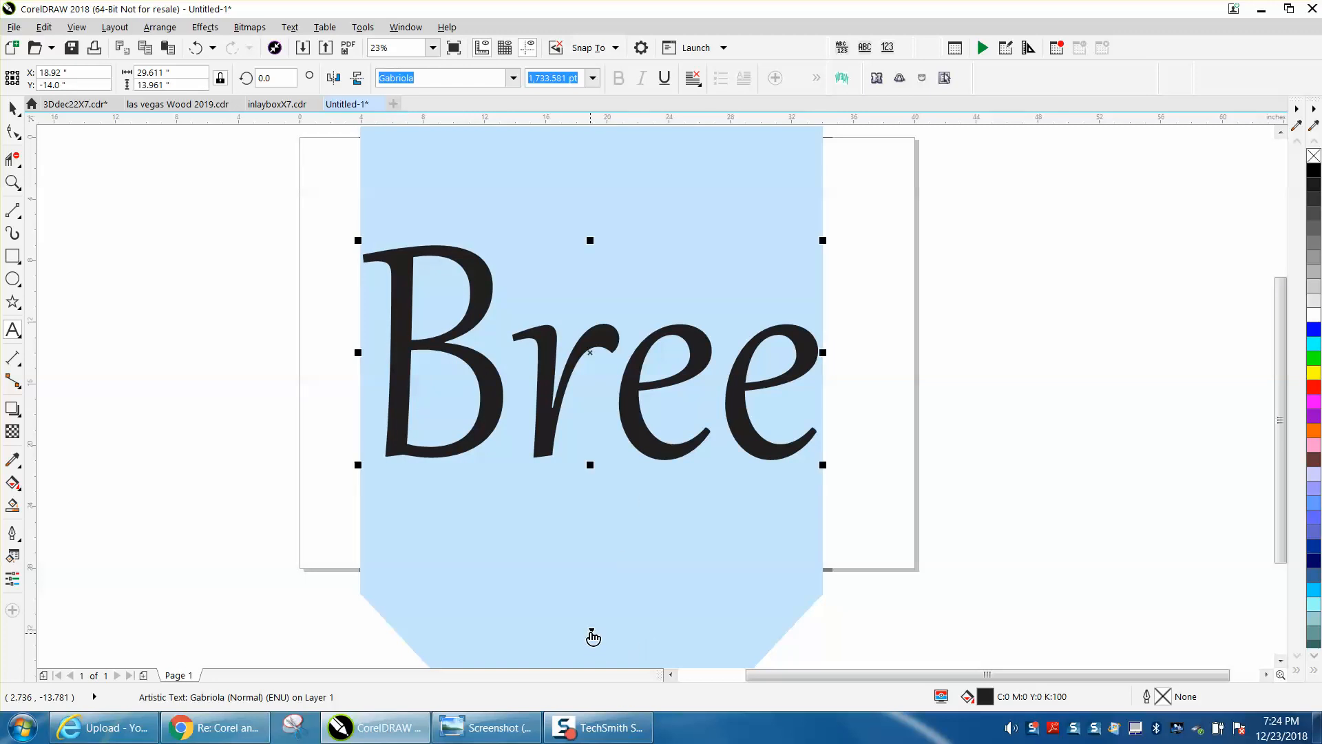
mouse_move(594, 636)
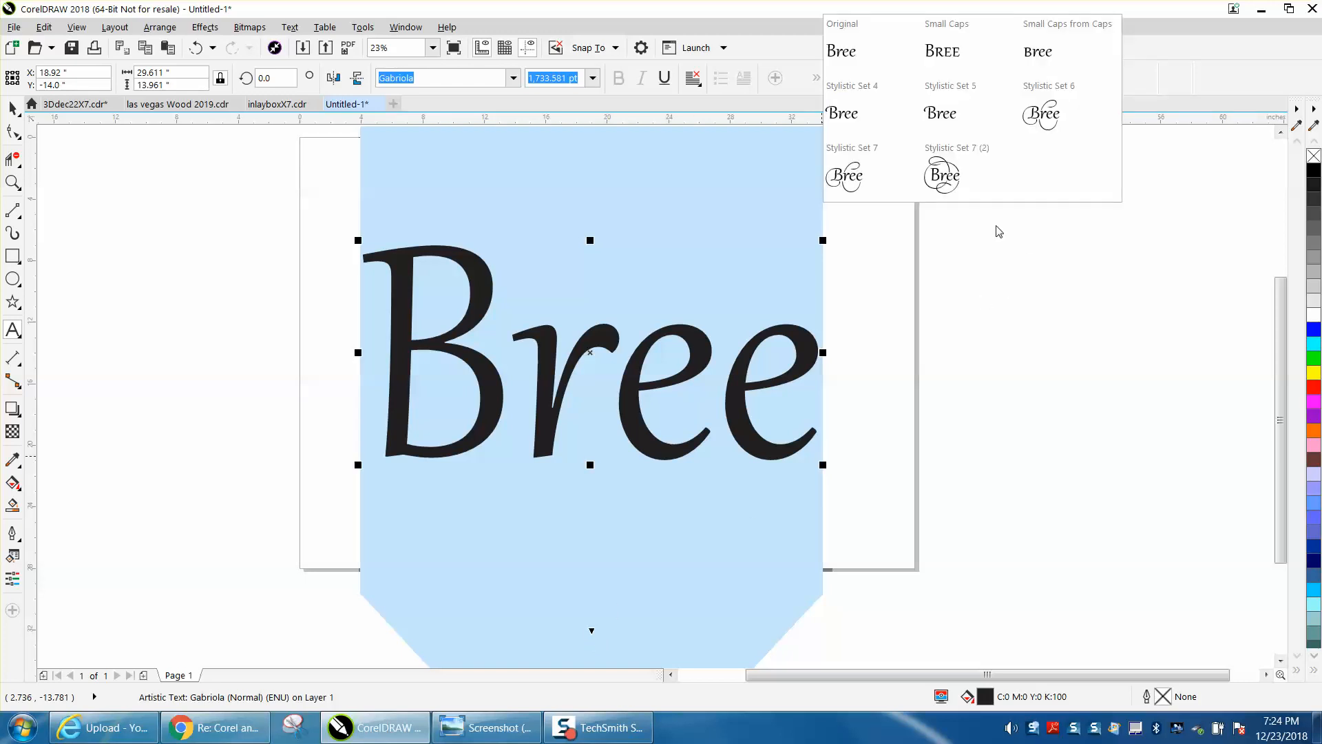
mouse_move(861, 198)
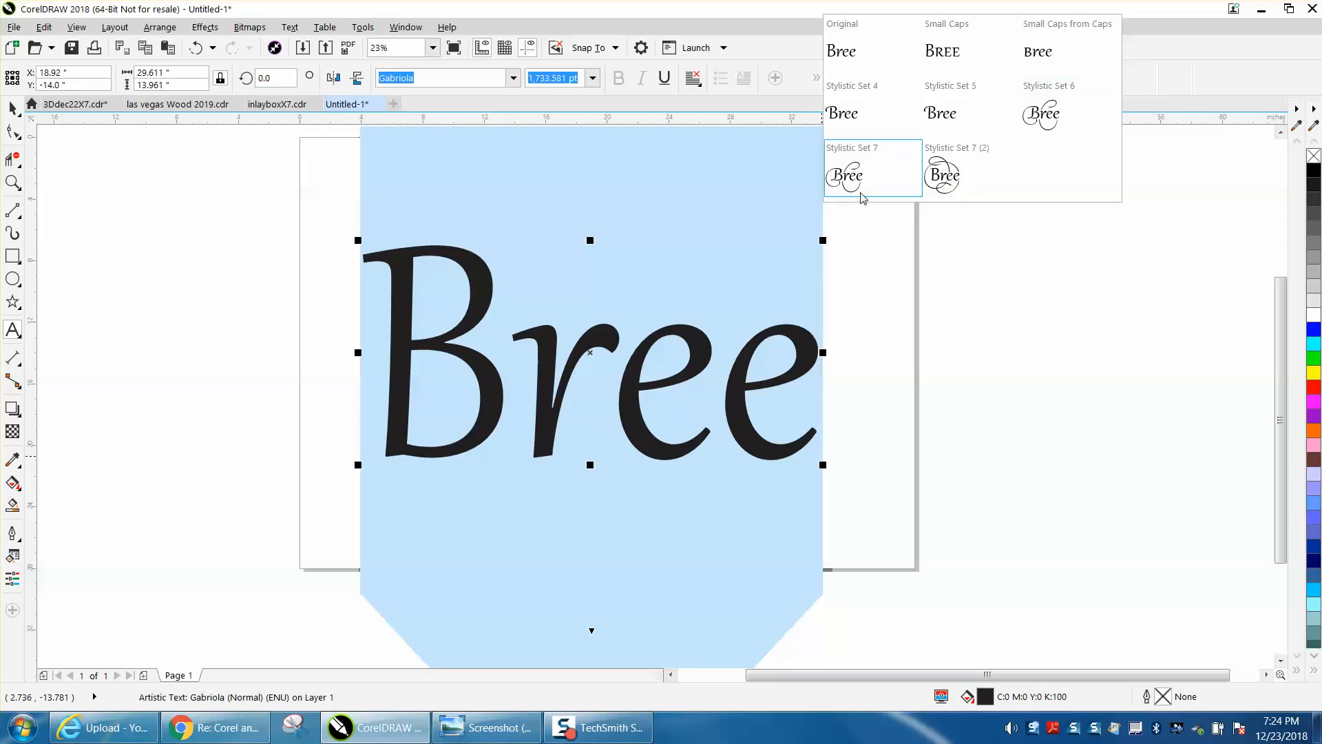
left_click(844, 176)
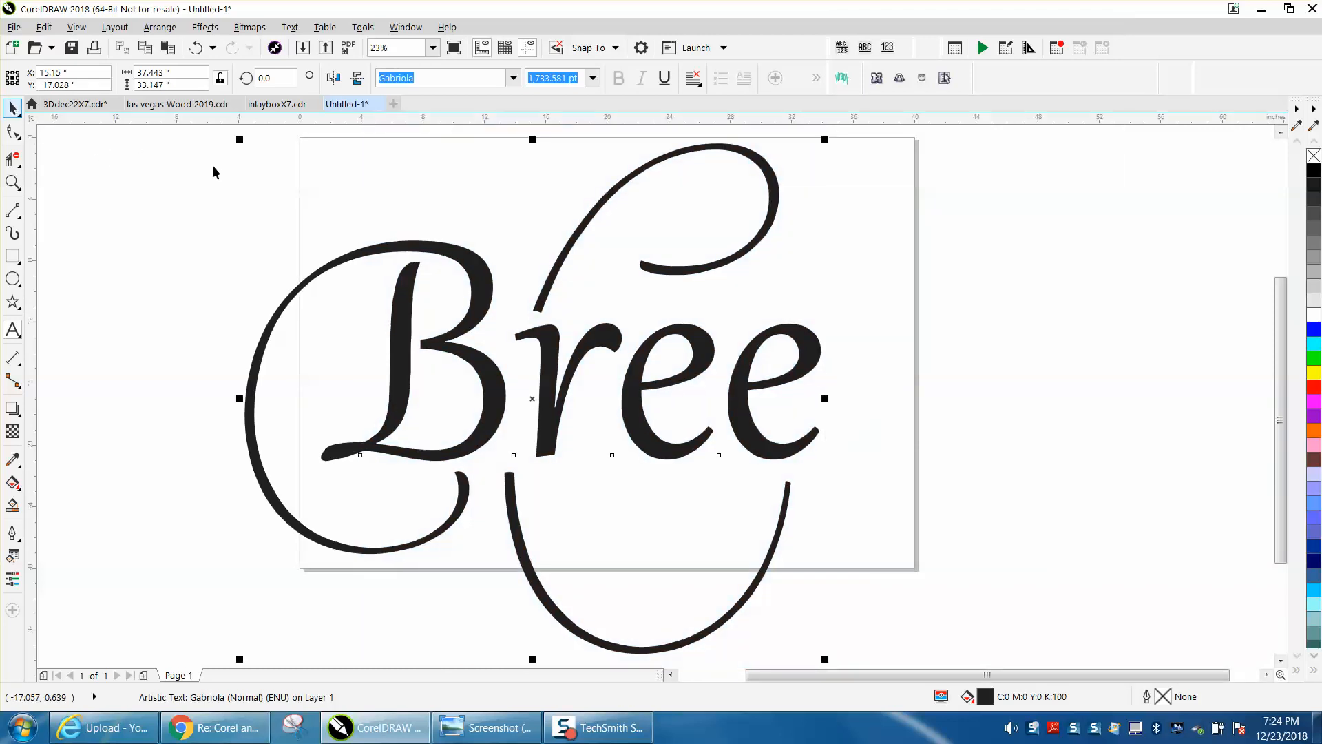
mouse_move(745, 247)
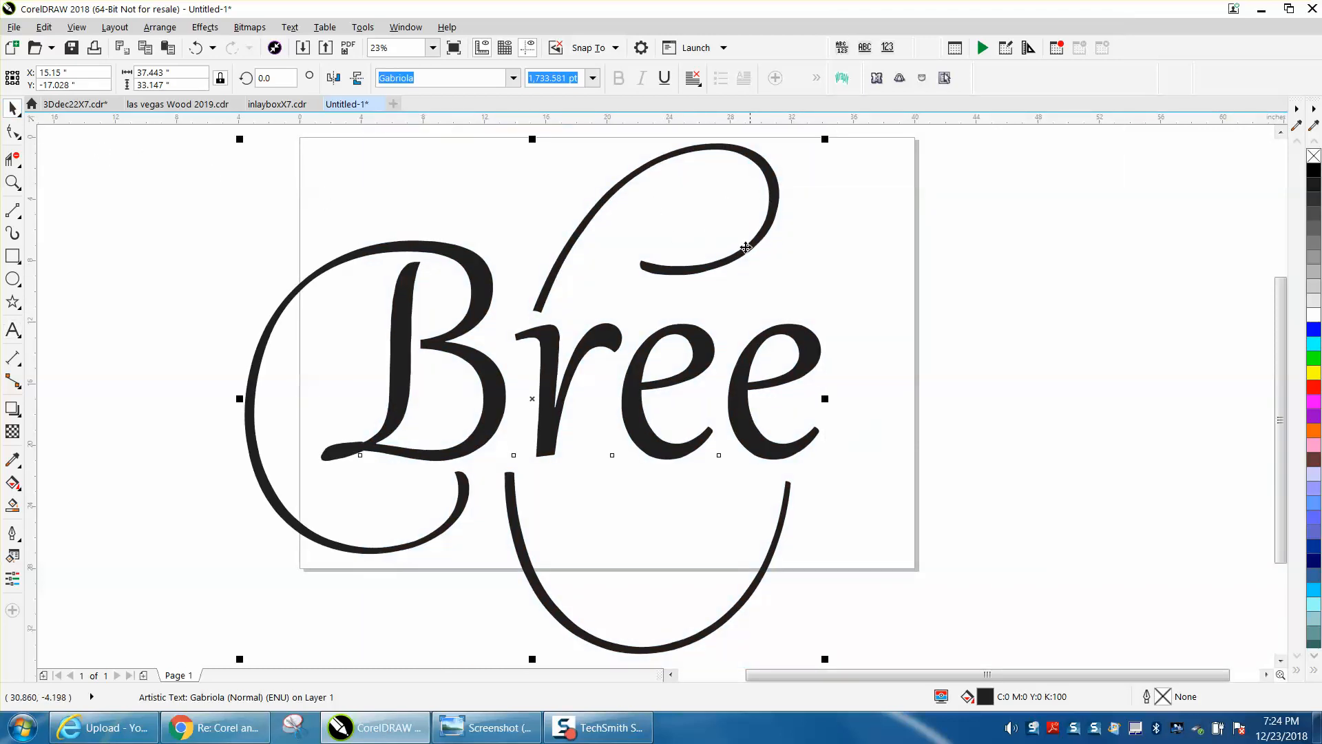
mouse_move(474, 510)
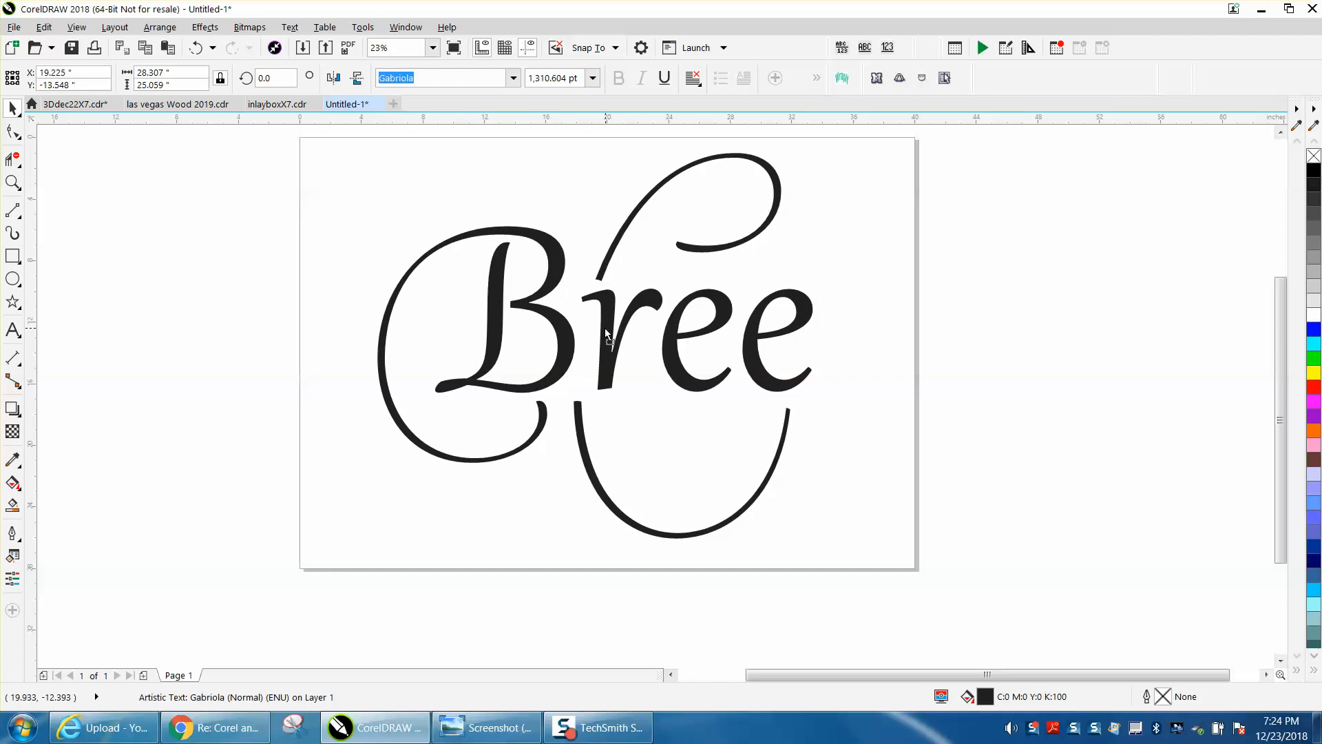
- Convert the swash-styled Bree artistic text into a curve object via Arrange
left_click(160, 26)
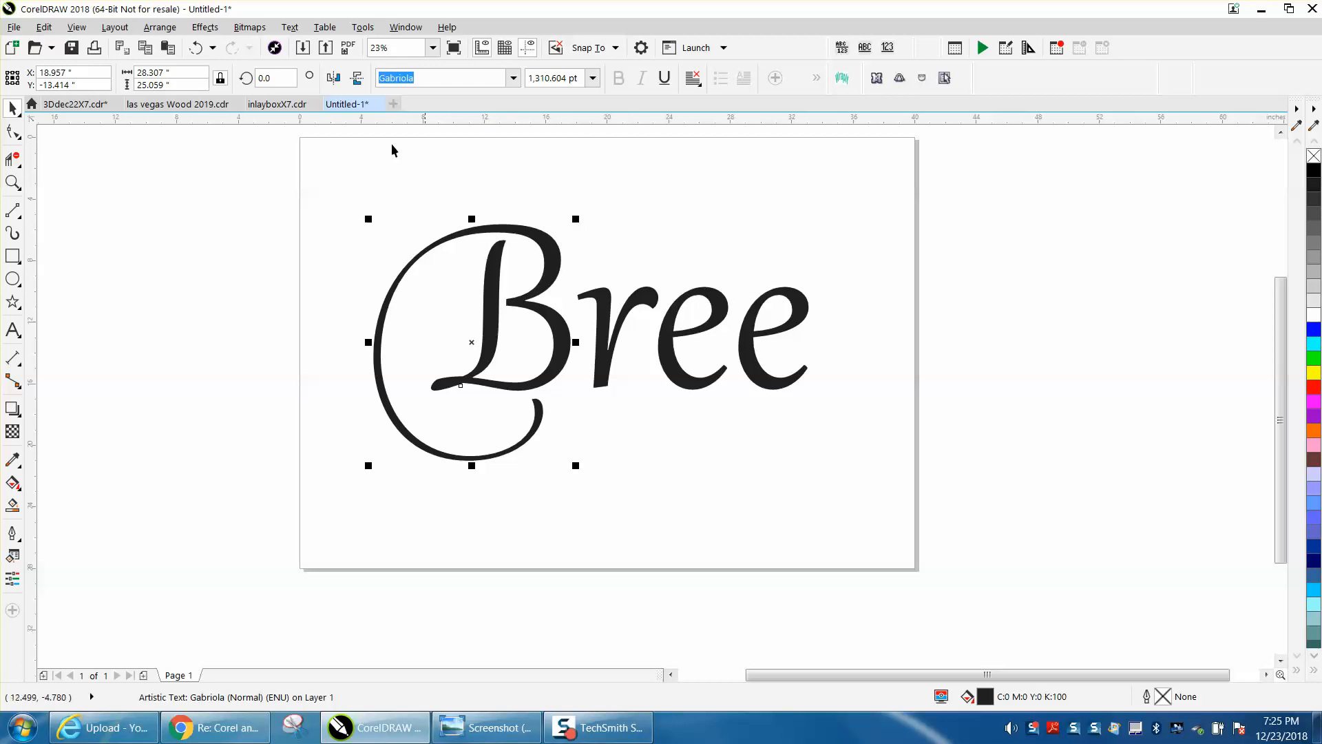
left_click(160, 26)
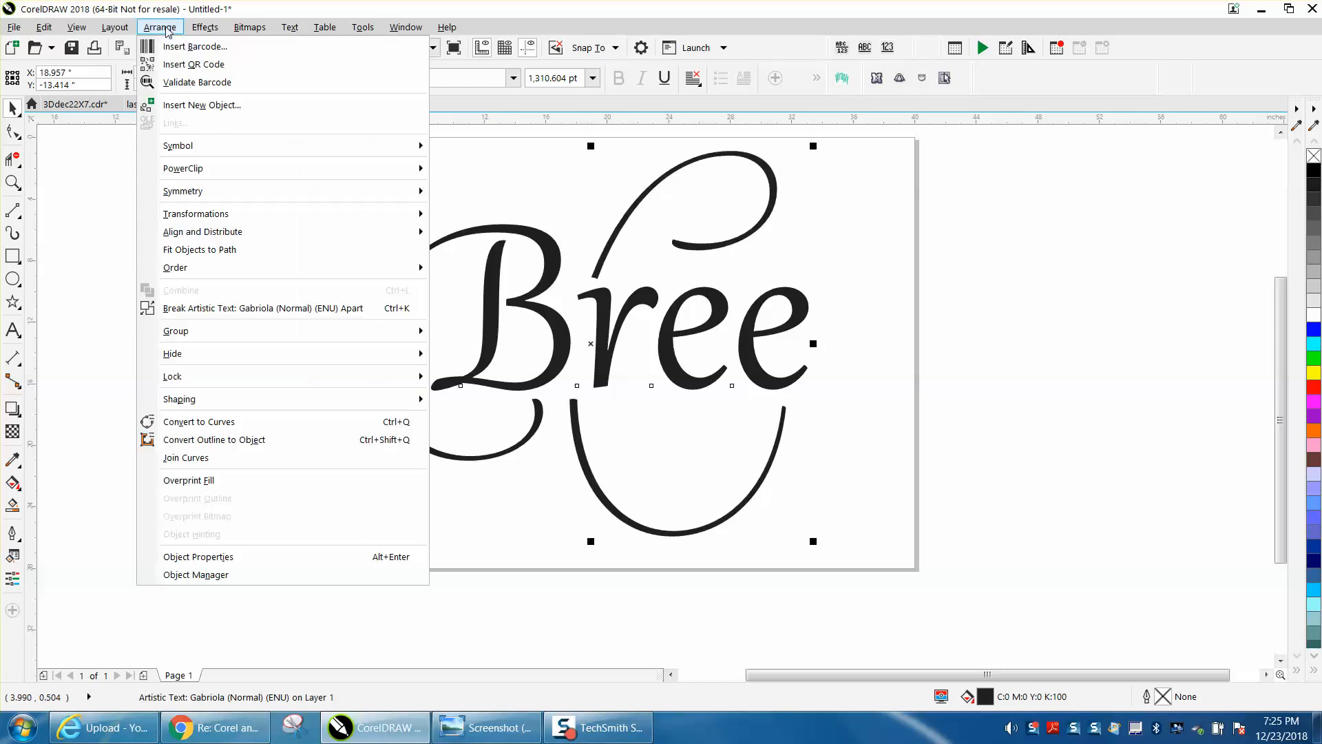
mouse_move(227, 424)
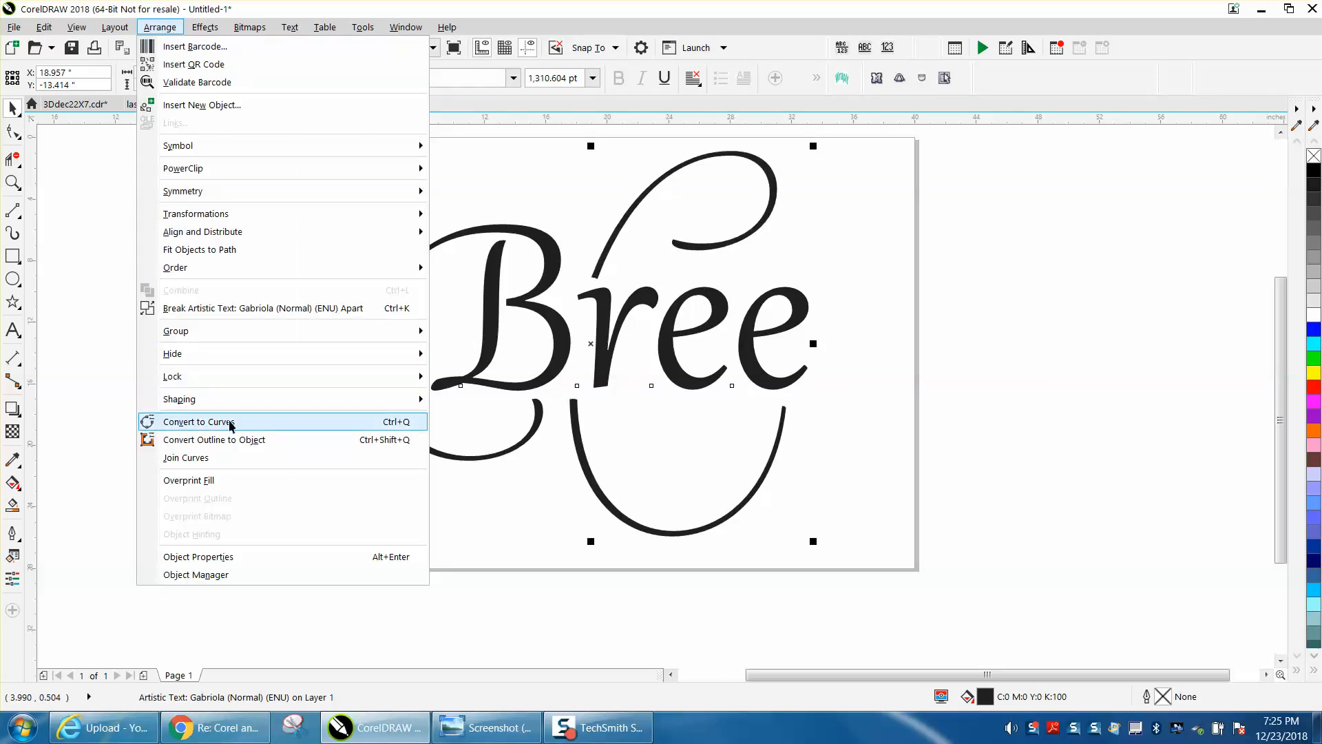
left_click(199, 421)
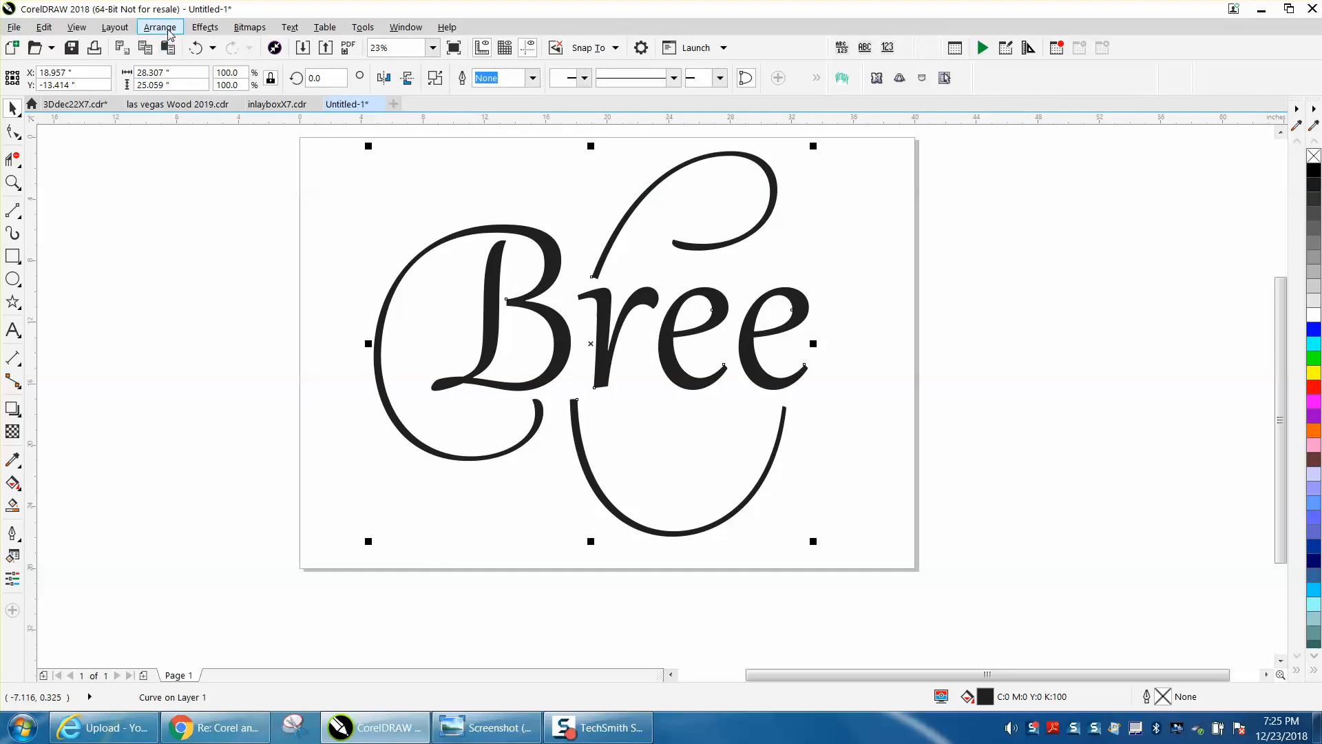
left_click(159, 26)
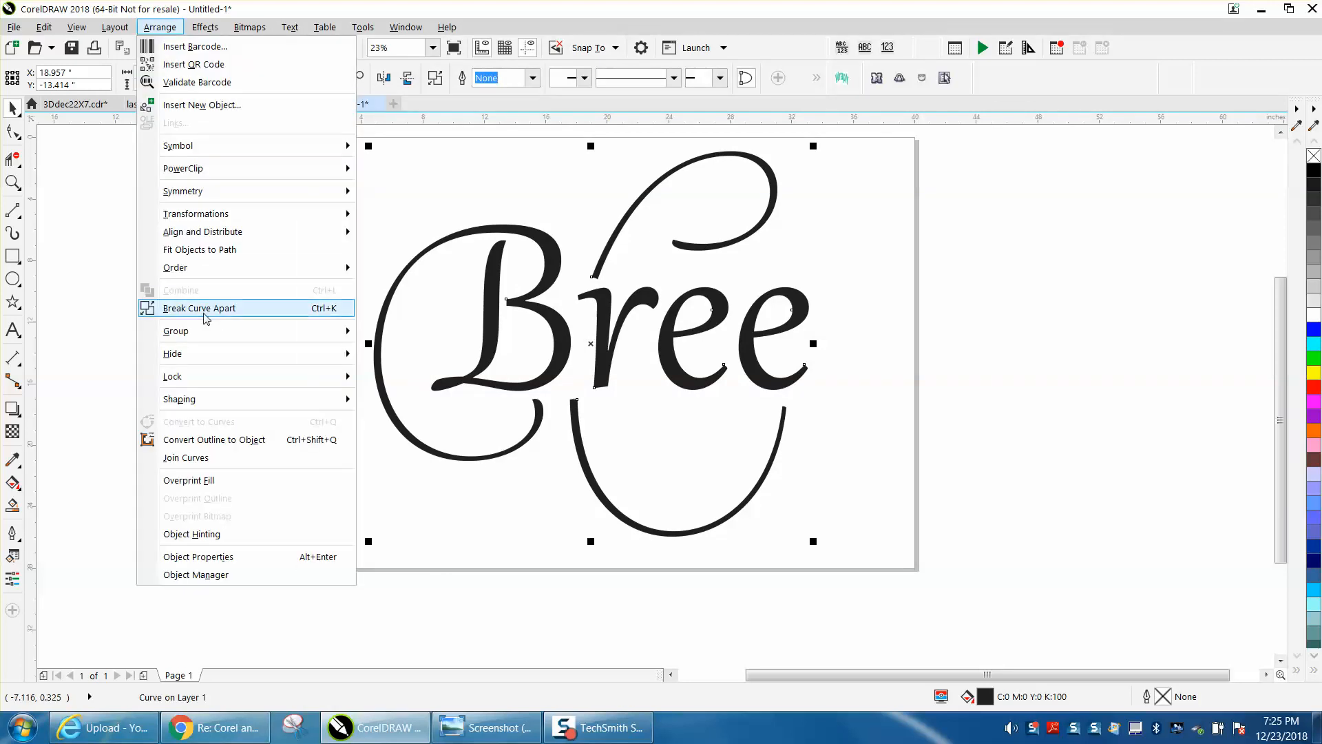
- Break the Bree curve apart and shift the lower swash right beneath the e's
left_click(199, 309)
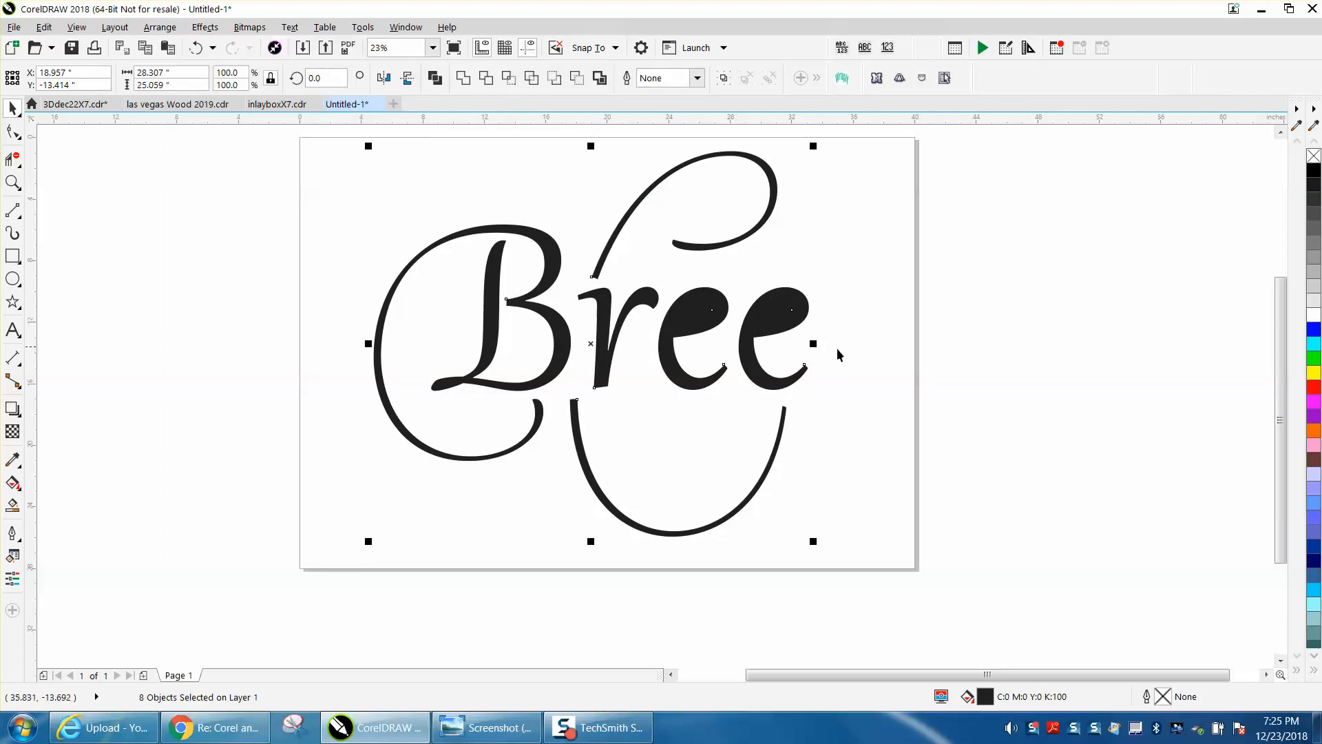
mouse_move(887, 281)
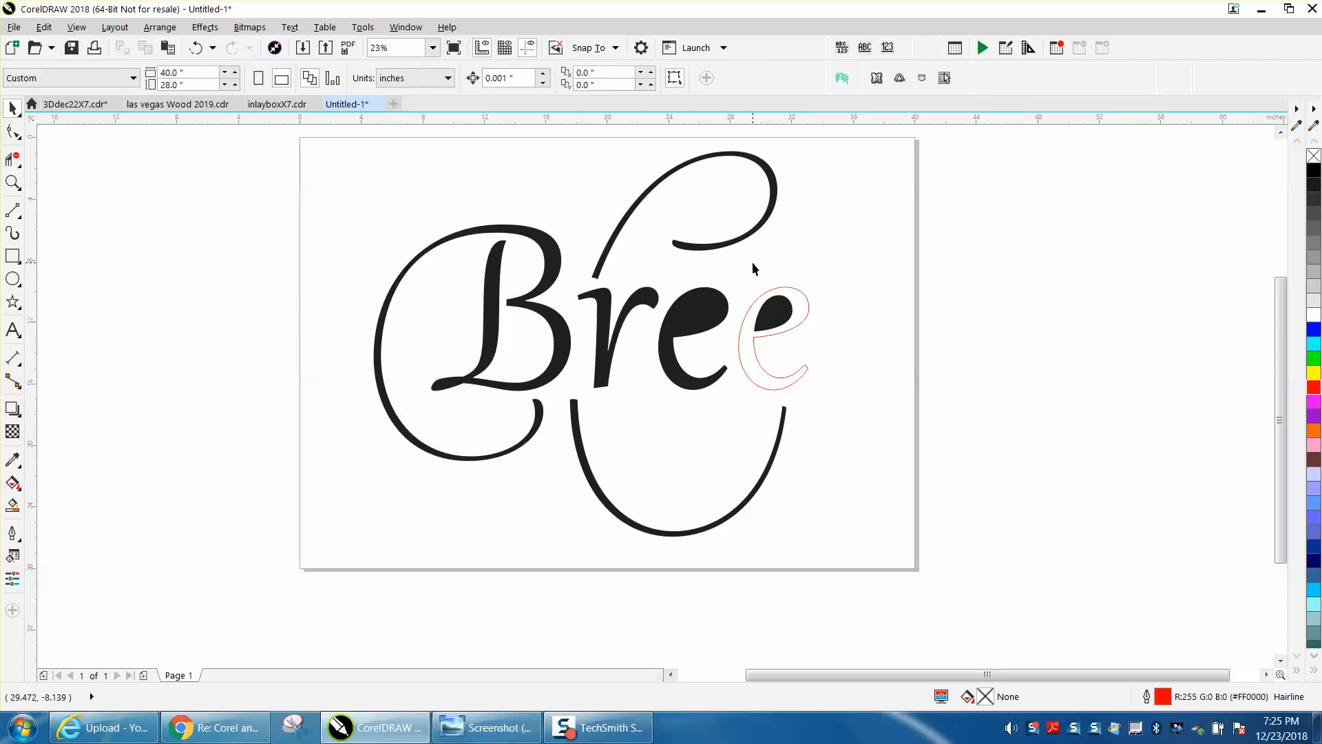
mouse_move(752, 287)
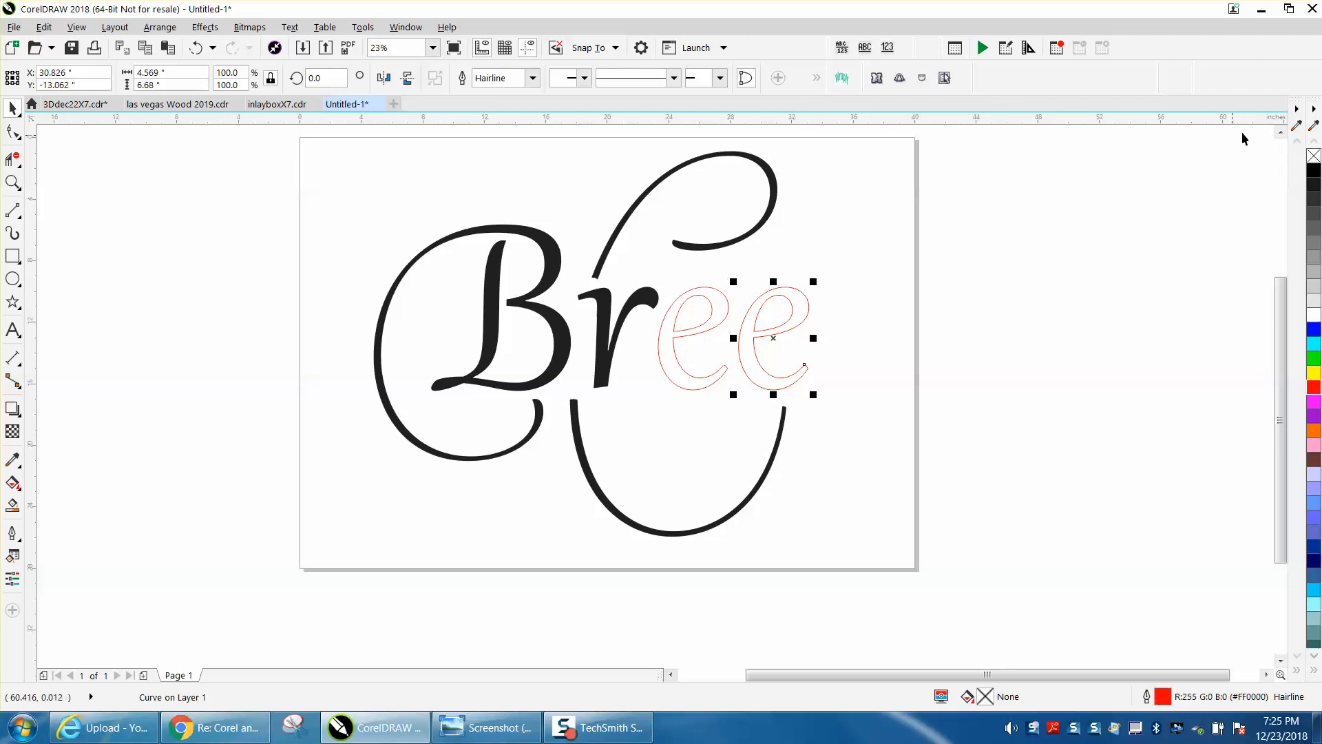
left_click(195, 47)
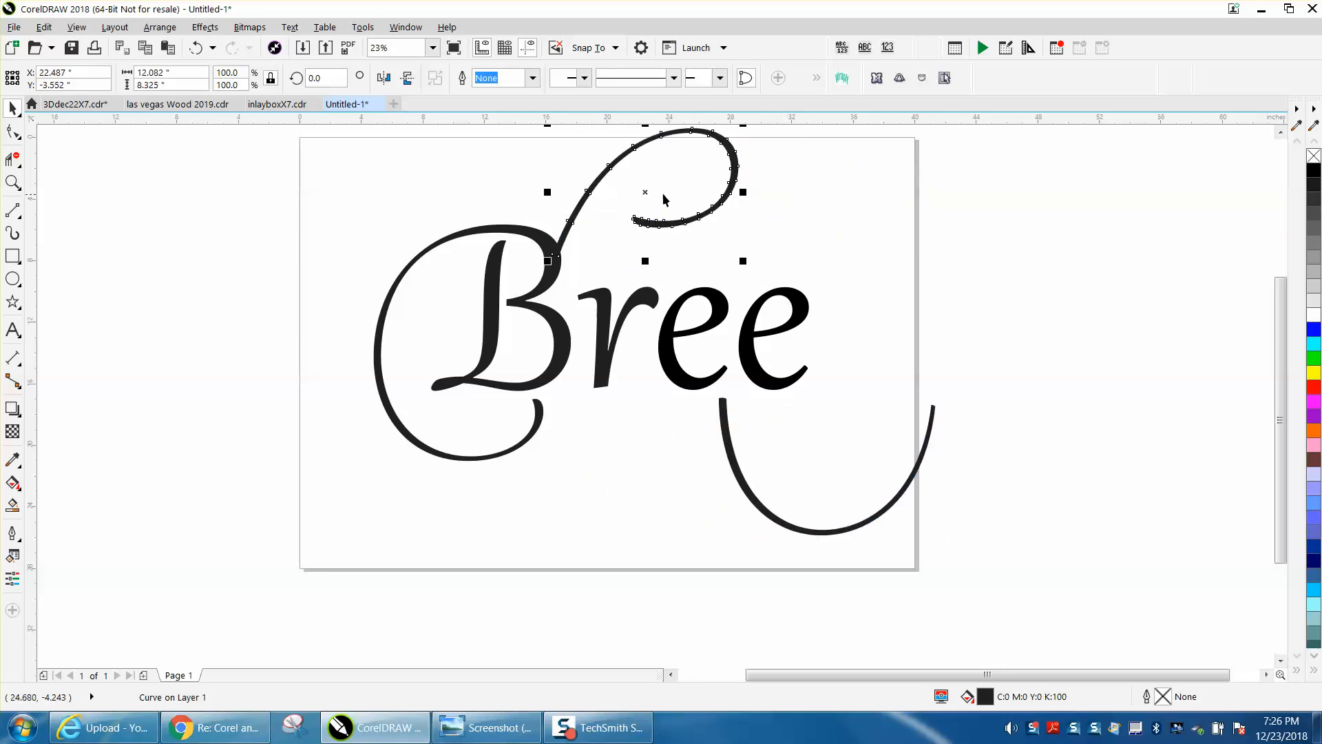
- Weld the B, loop and tail into one swash B placed right of the page
left_click(645, 191)
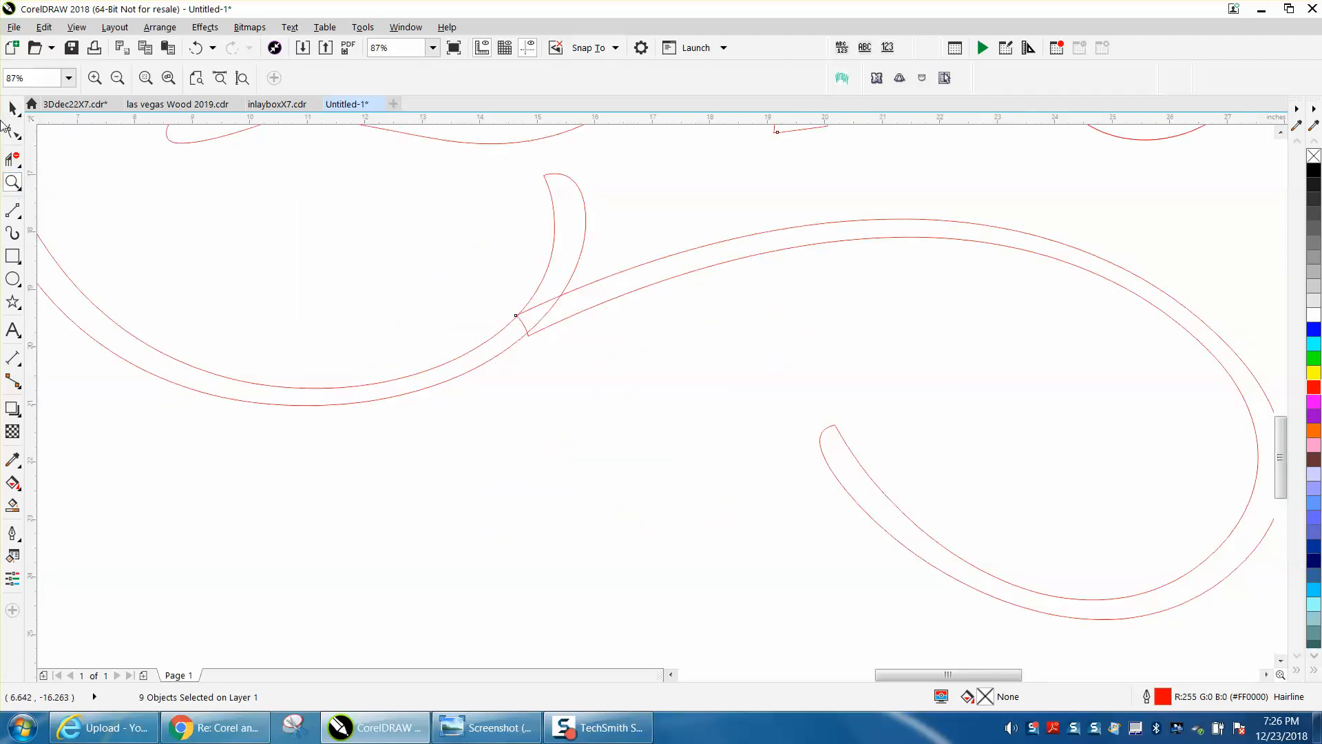
left_click(11, 125)
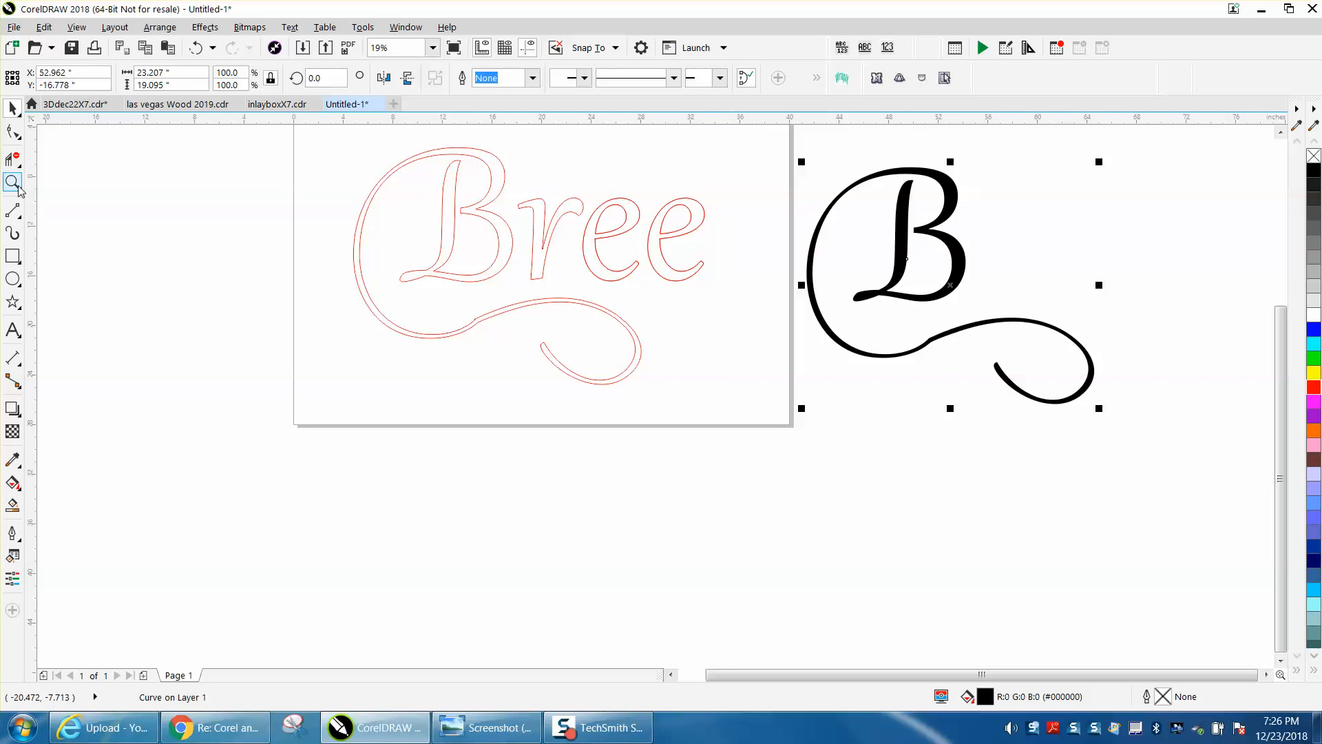
- Zoom on the curling tail and delete the original outlined B and swash
left_click(12, 181)
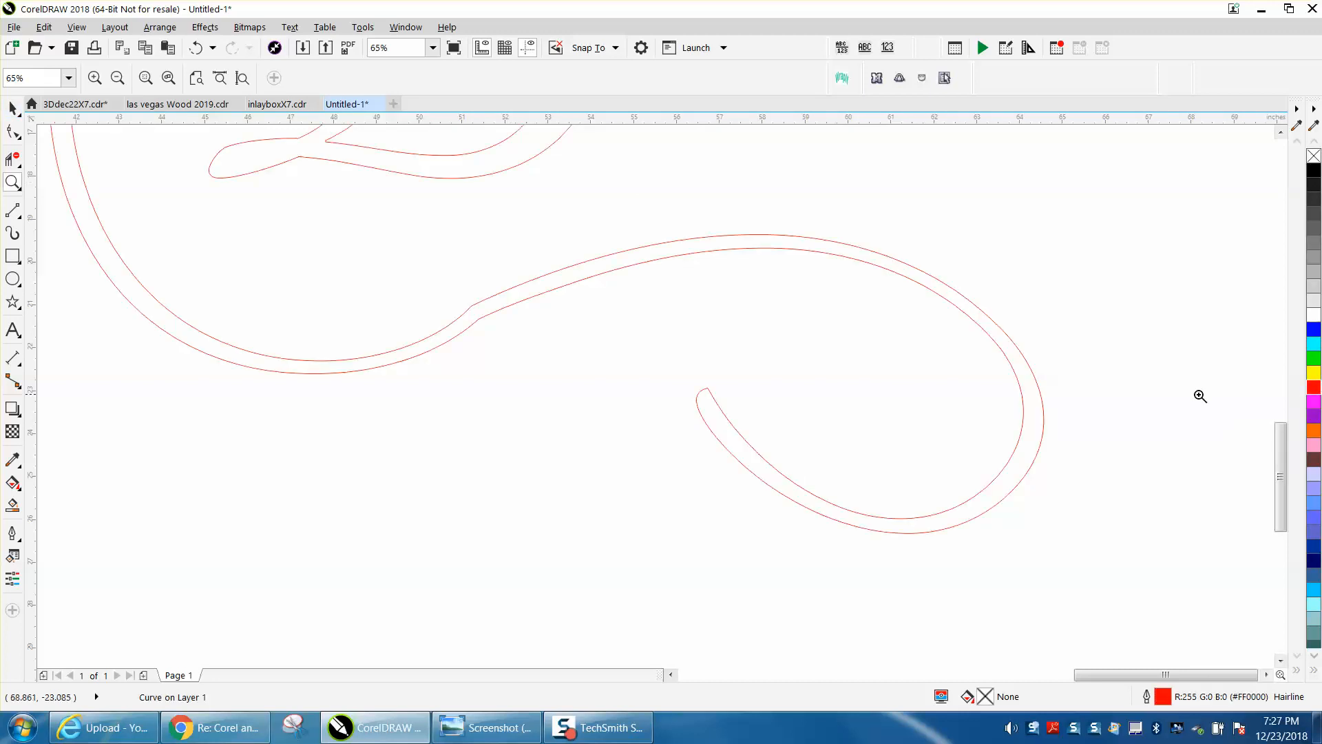
left_click(12, 133)
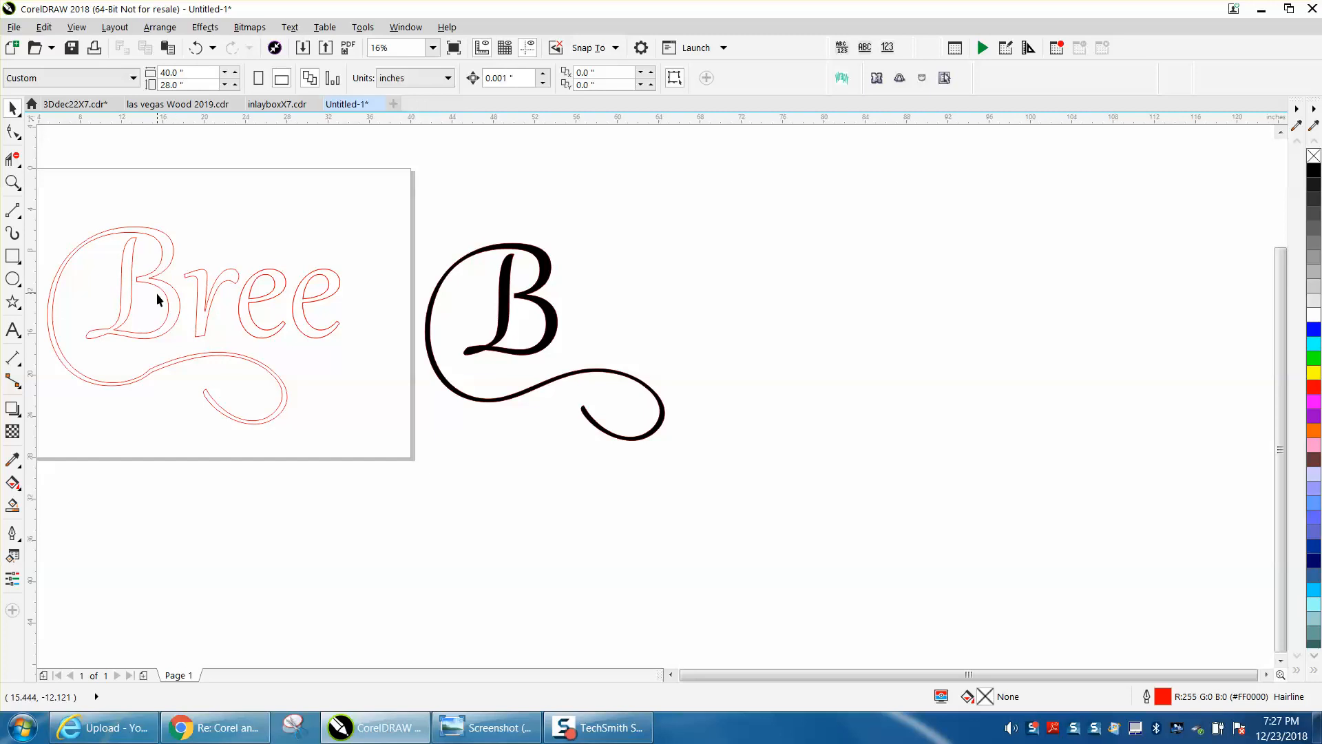
mouse_move(165, 297)
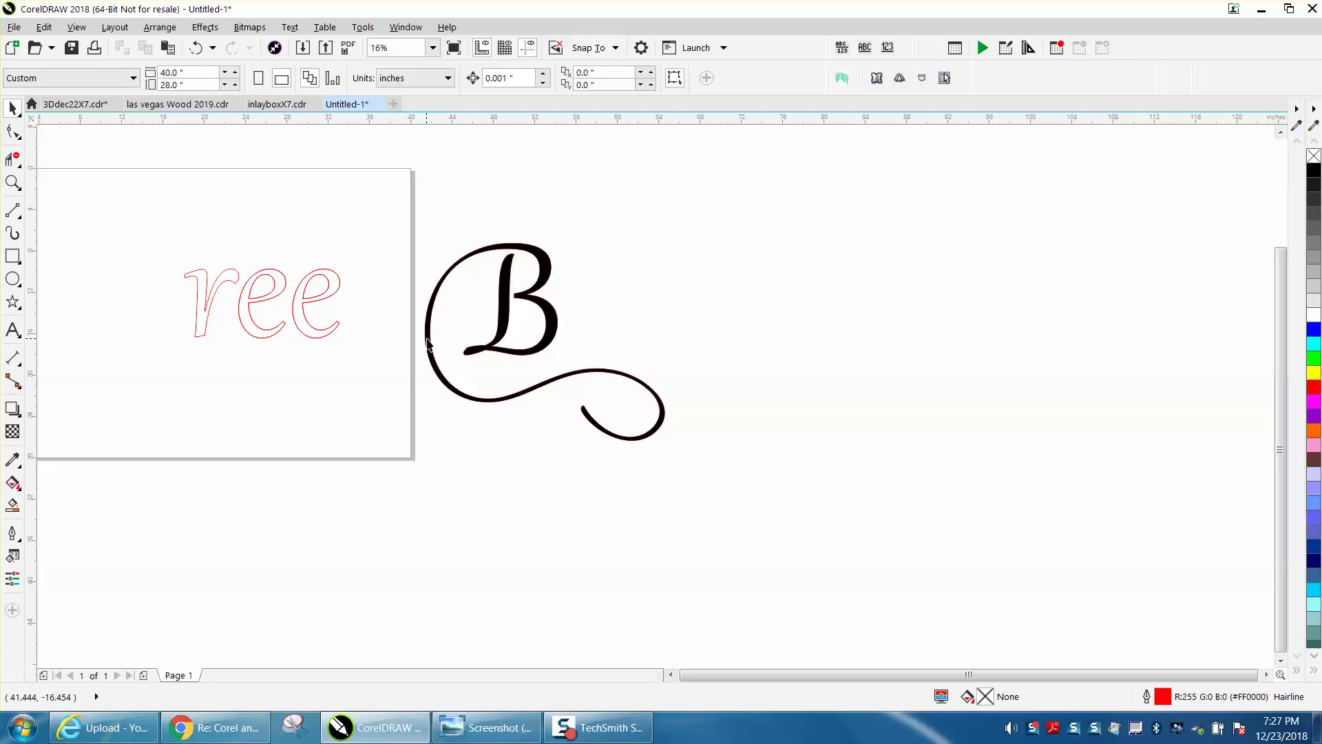
- Place the black swash B before ree and fill the whole word Bree black
left_click(433, 350)
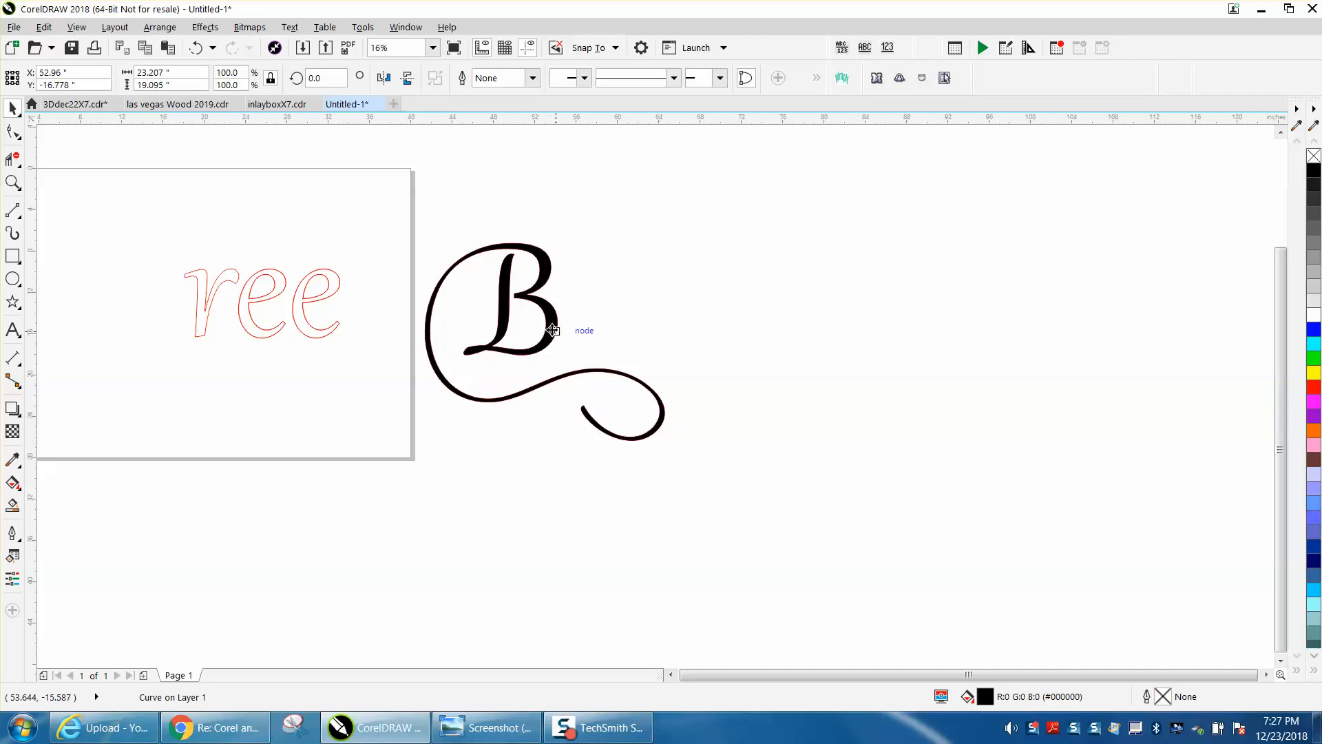
left_click(551, 332)
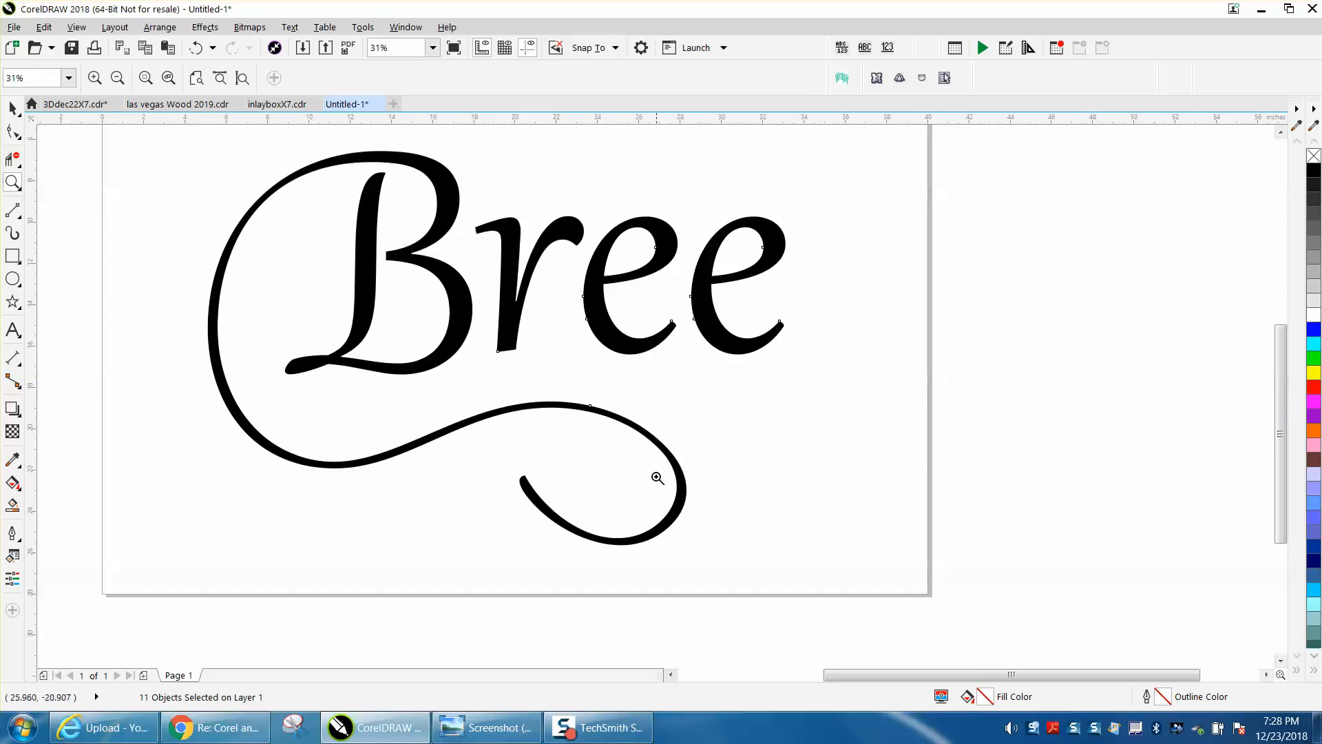
mouse_move(630, 408)
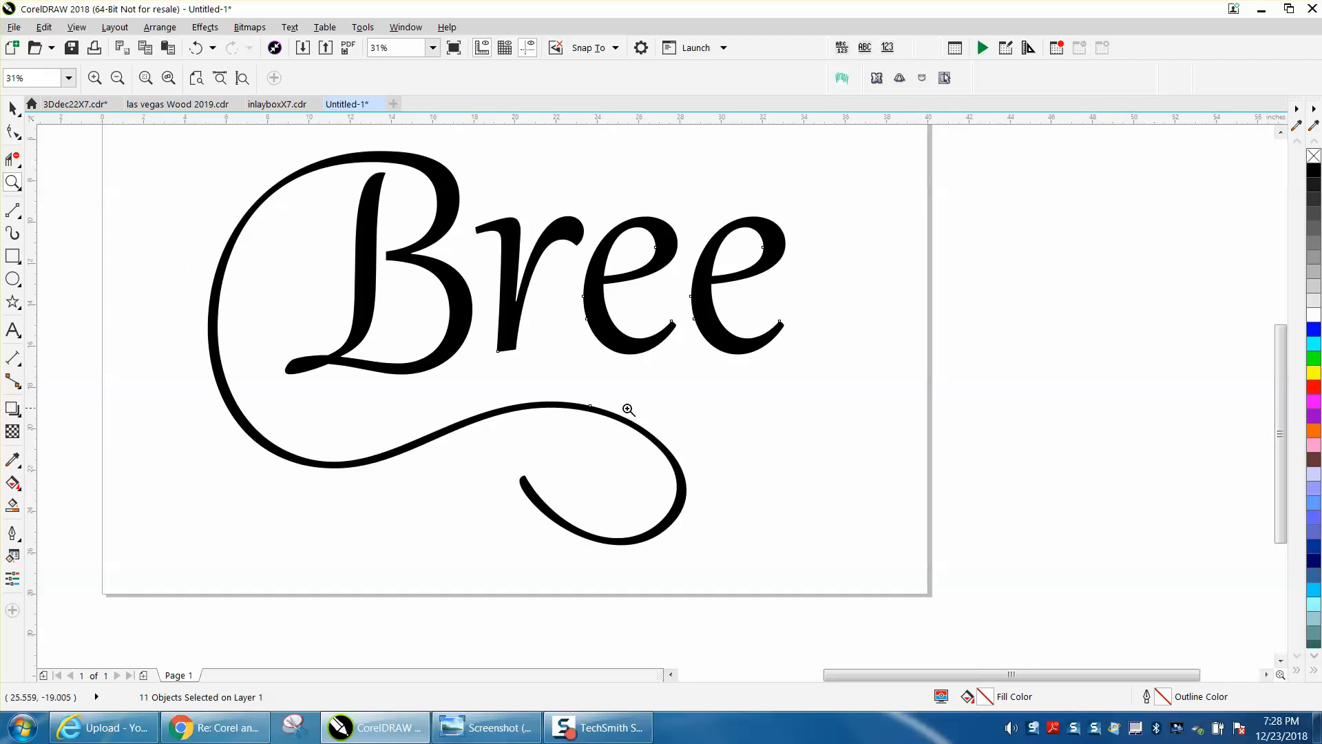